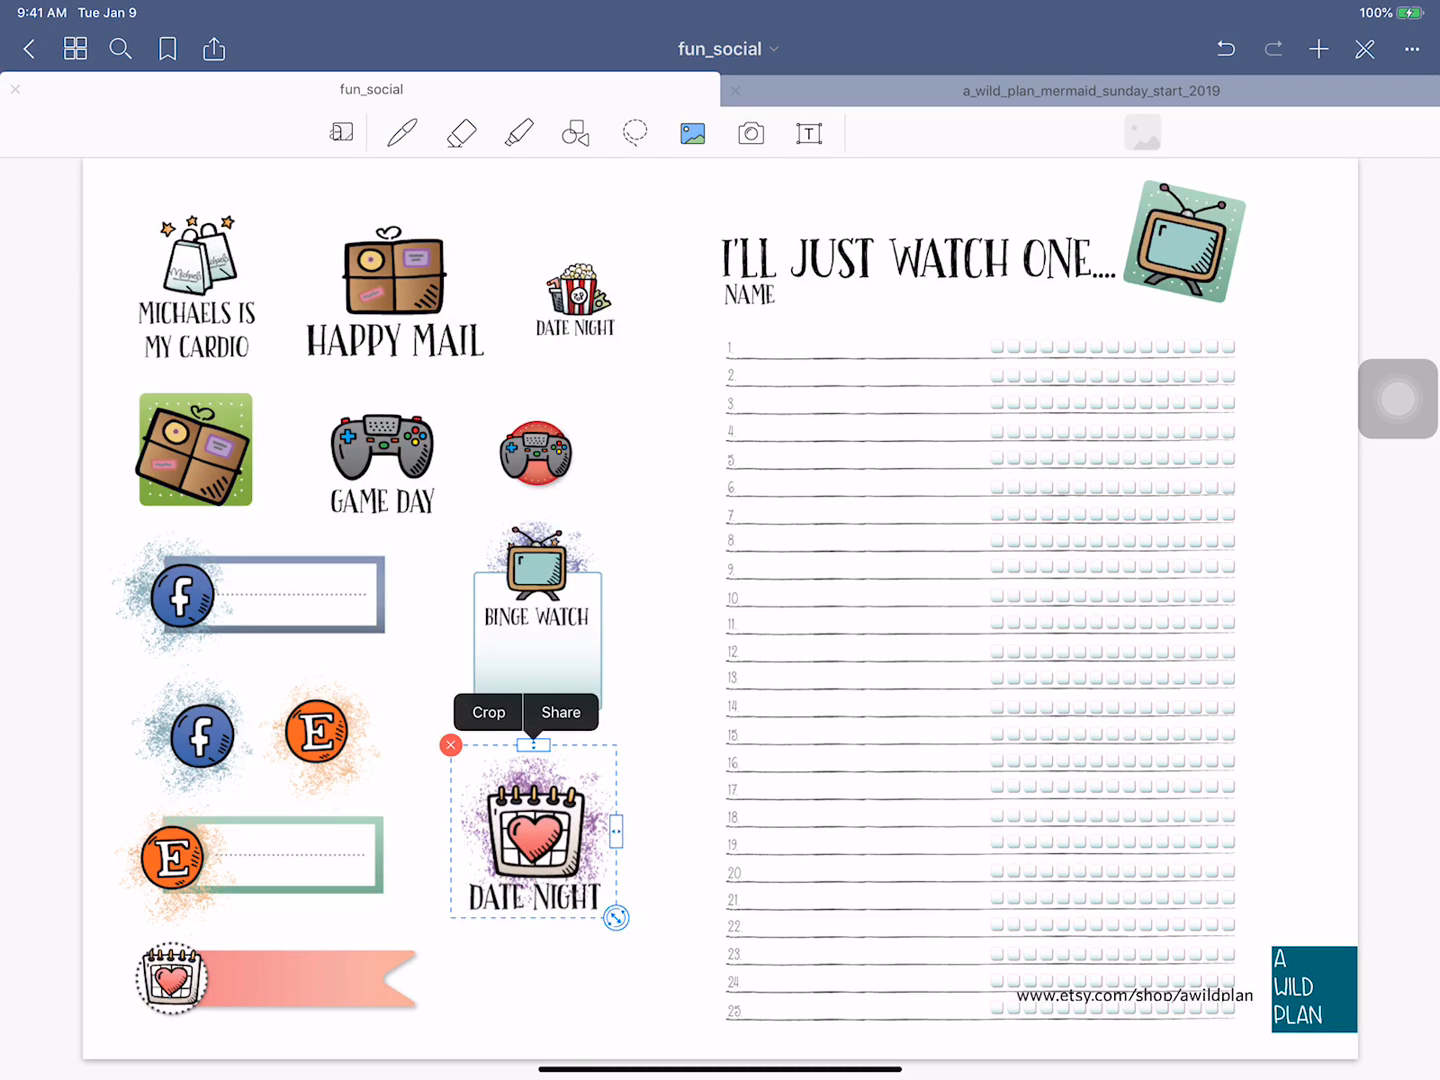
# Copy the Date Night calendar sticker from the sticker sheet
pyautogui.click(560, 712)
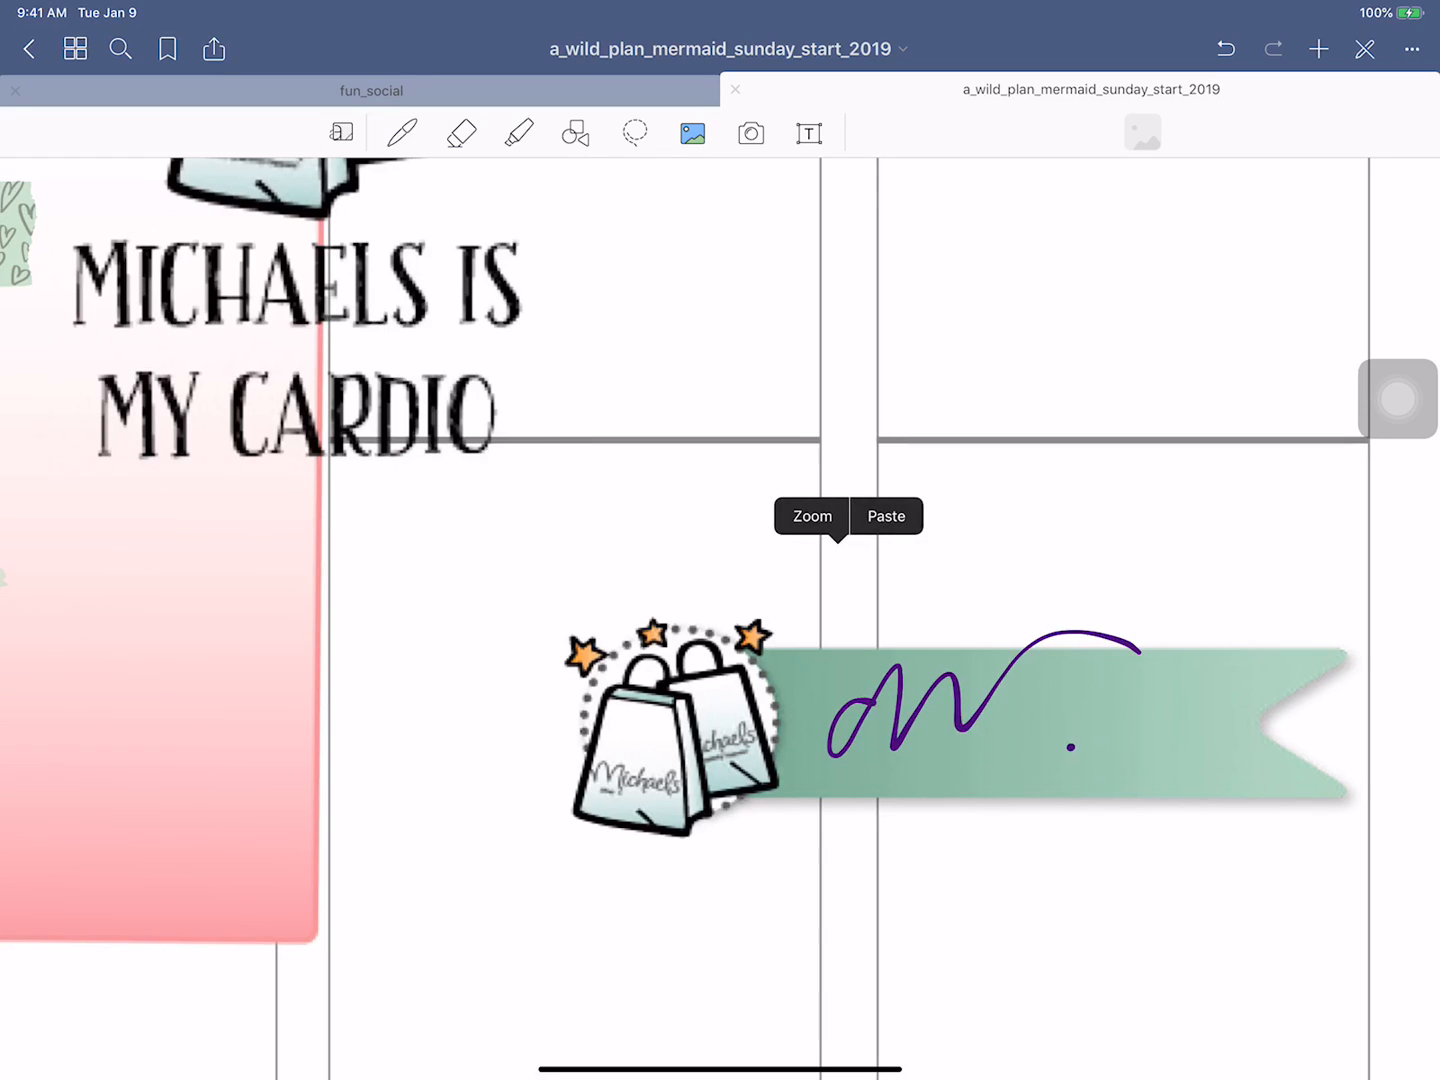
# Paste the Date Night sticker and move it into the upper-right planner box
pyautogui.click(885, 516)
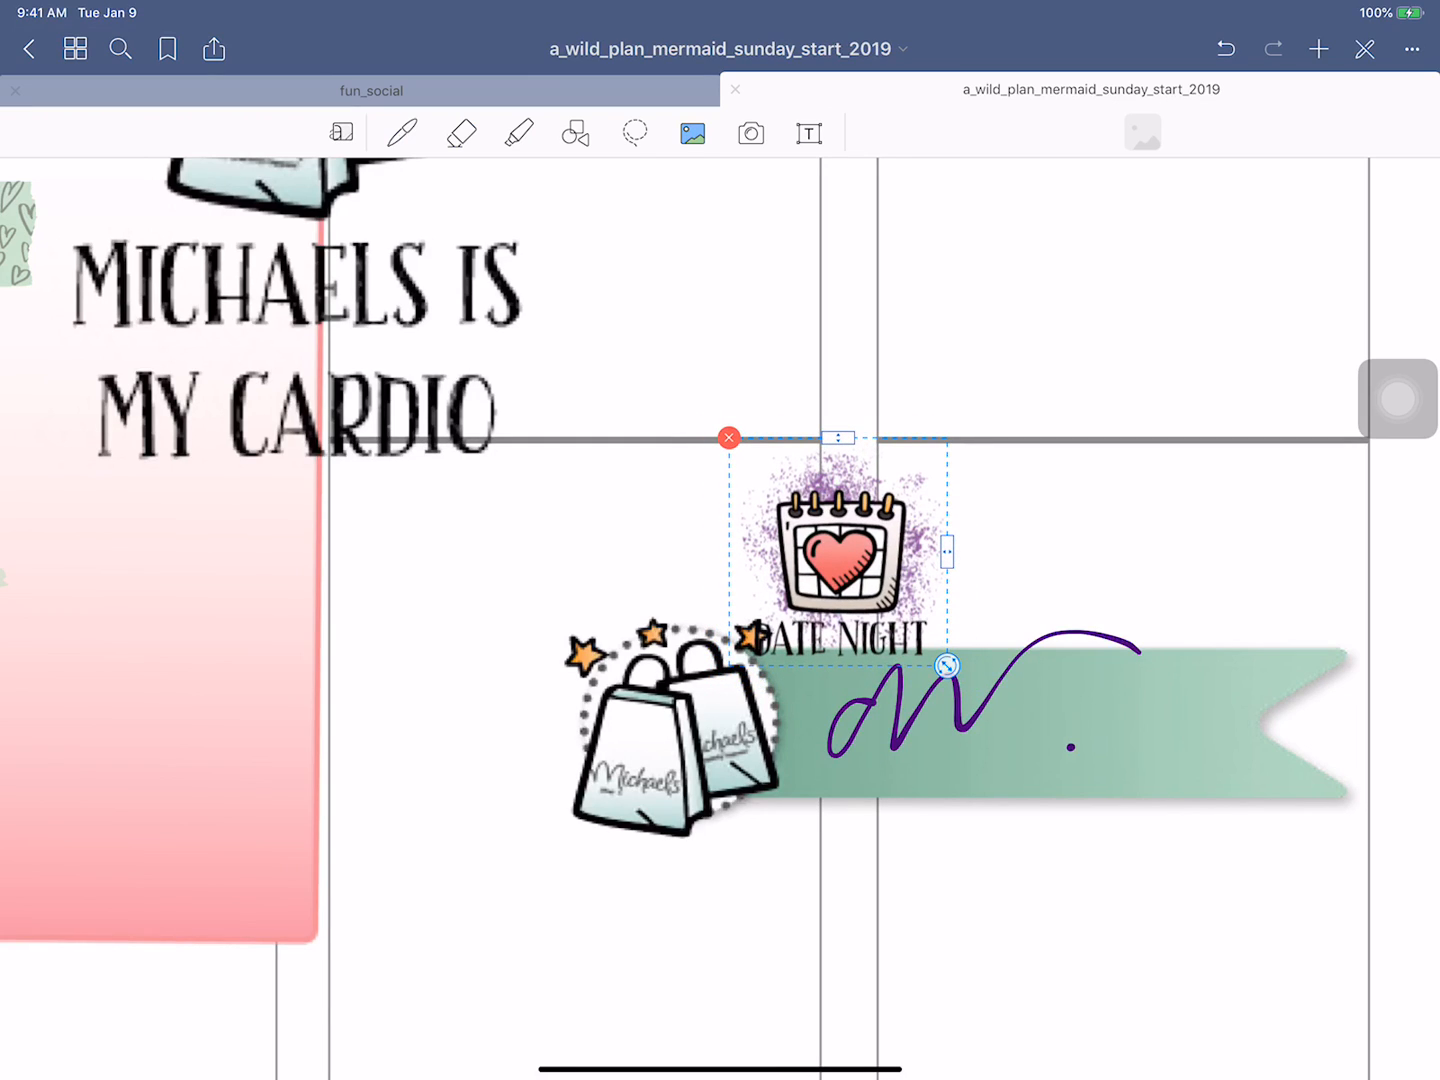
pyautogui.moveTo(838, 545); pyautogui.dragTo(995, 325)
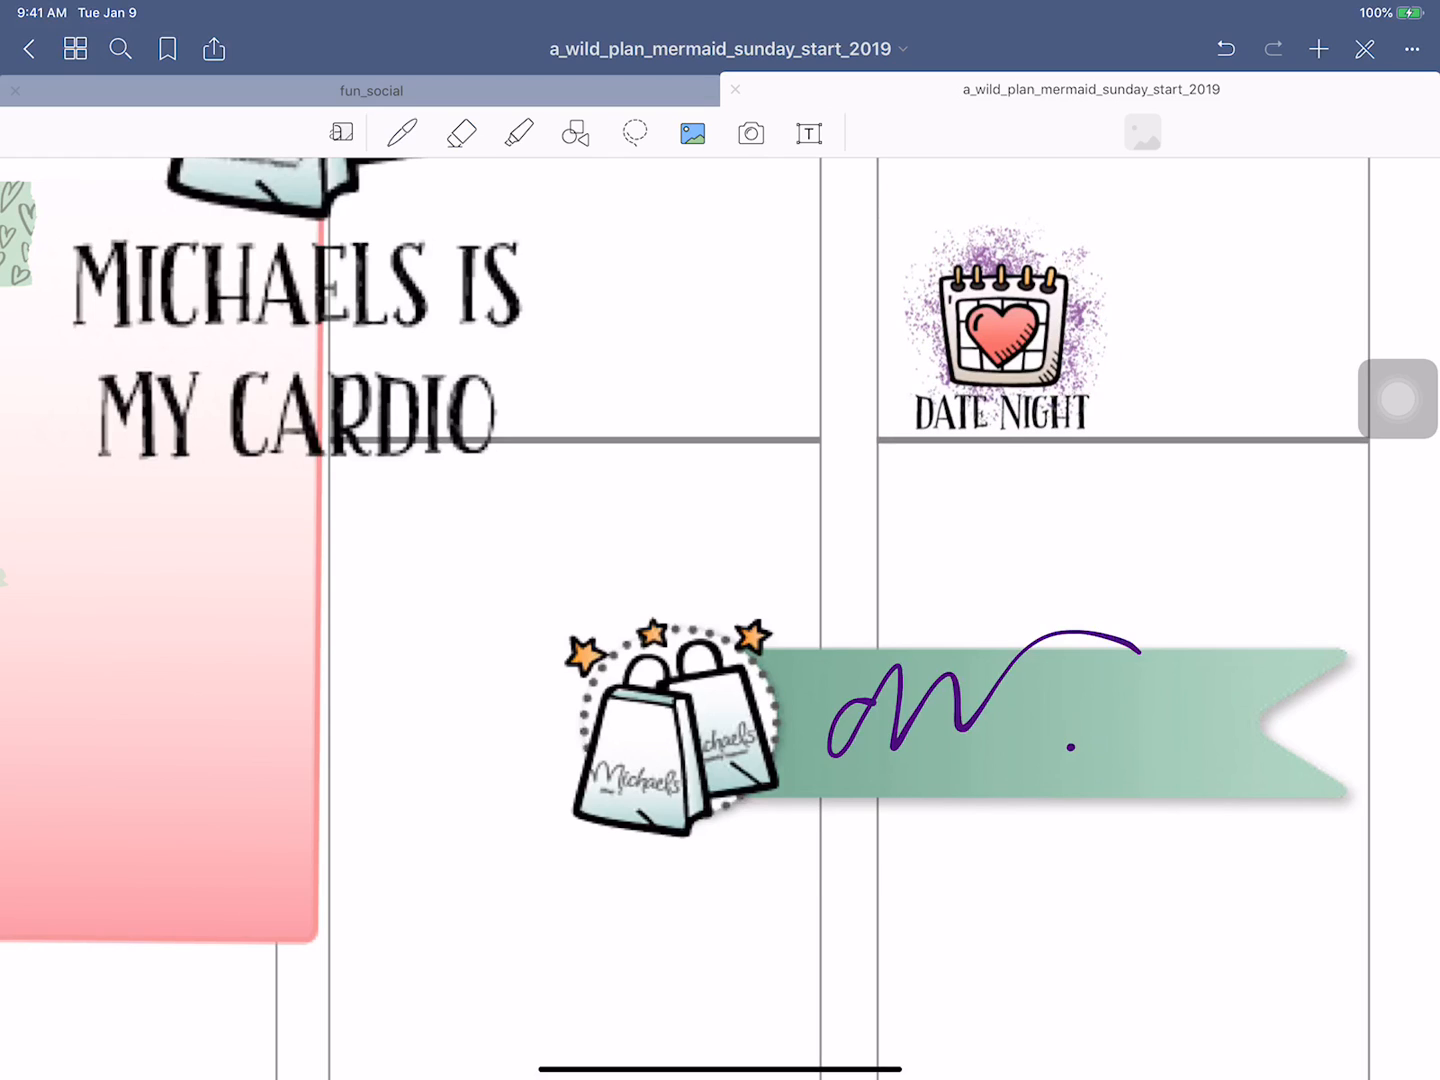
# Copy the Facebook label sticker from the fun_social sticker sheet
pyautogui.click(371, 89)
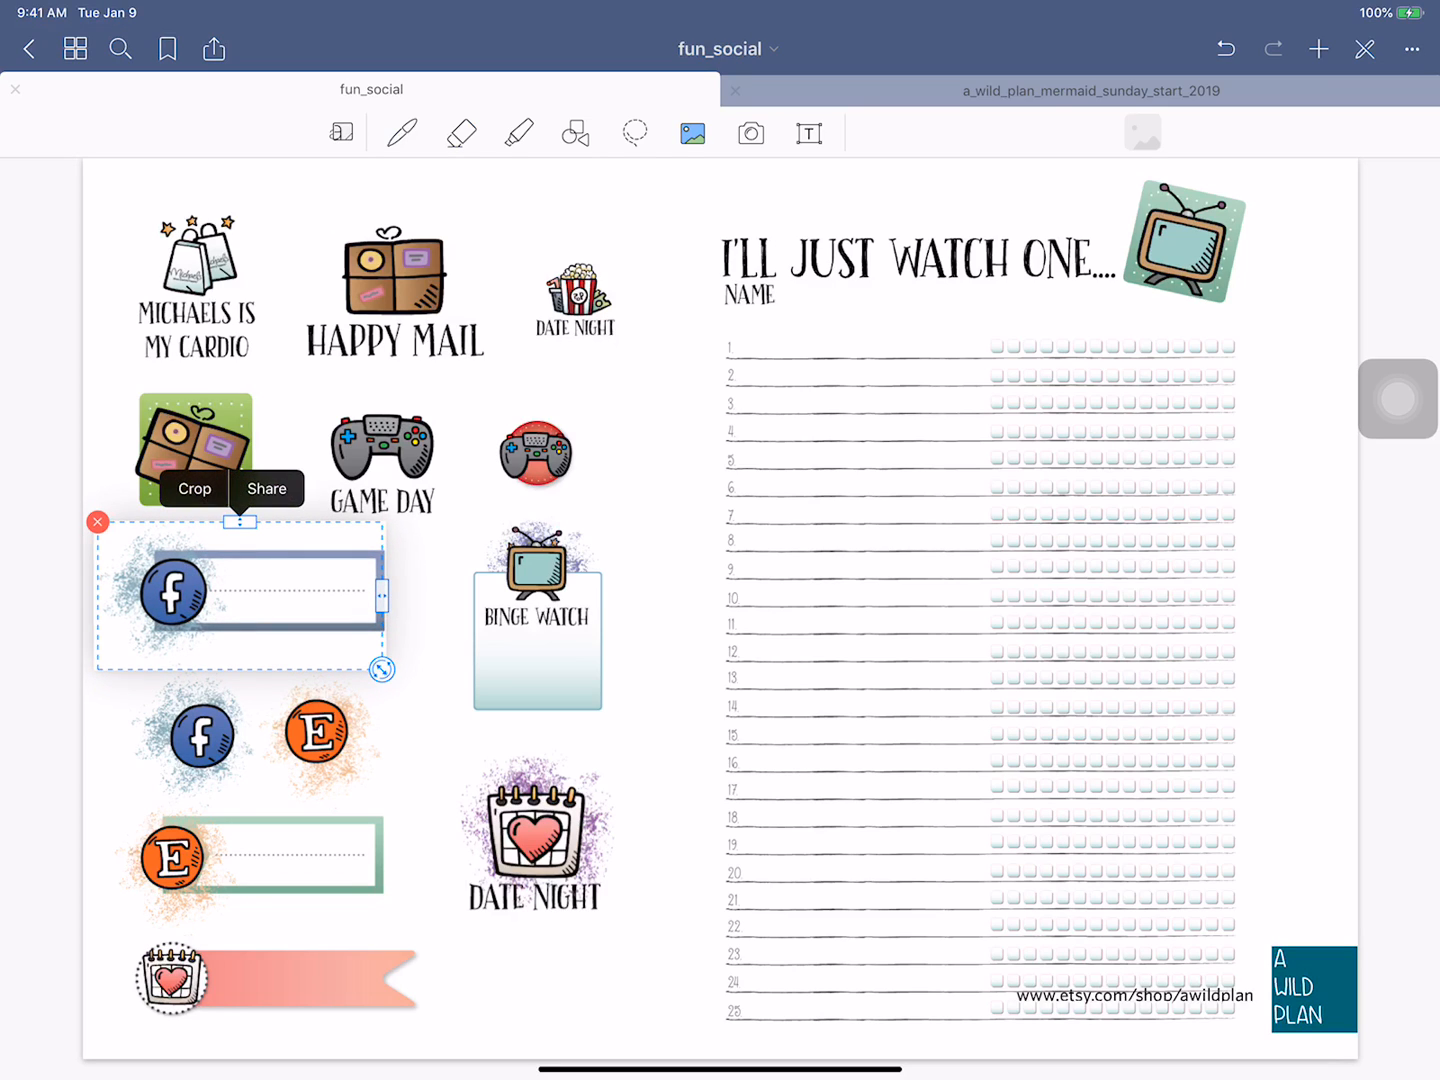
pyautogui.click(266, 489)
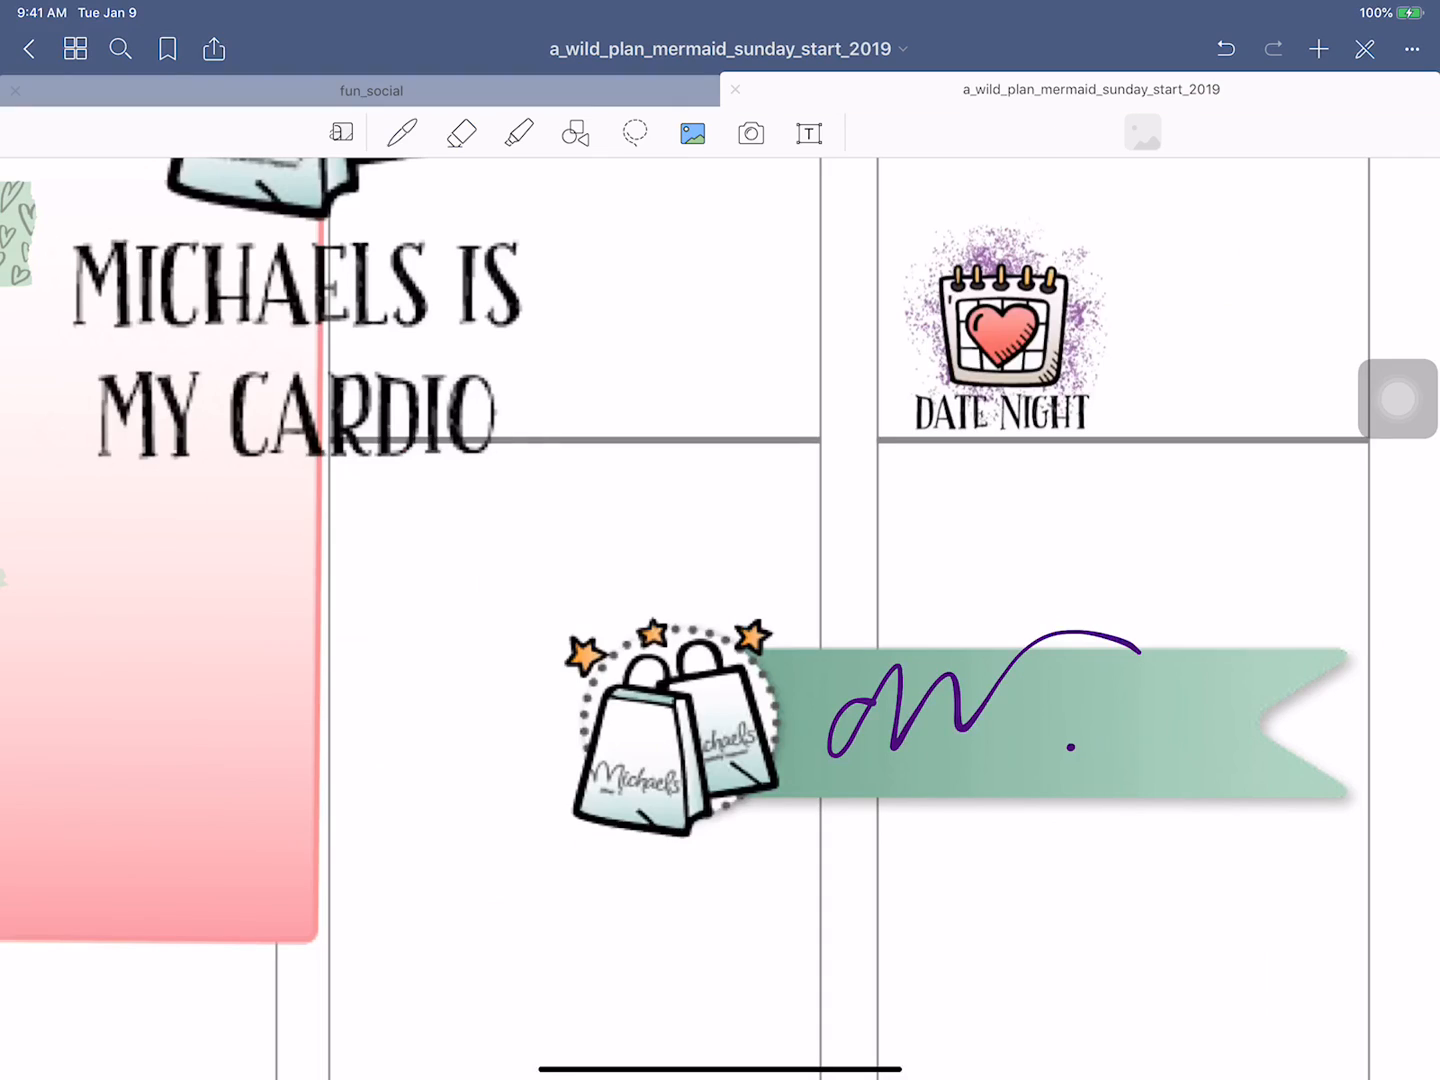
# Paste the Facebook label sticker and position it just below Date Night
pyautogui.click(670, 730)
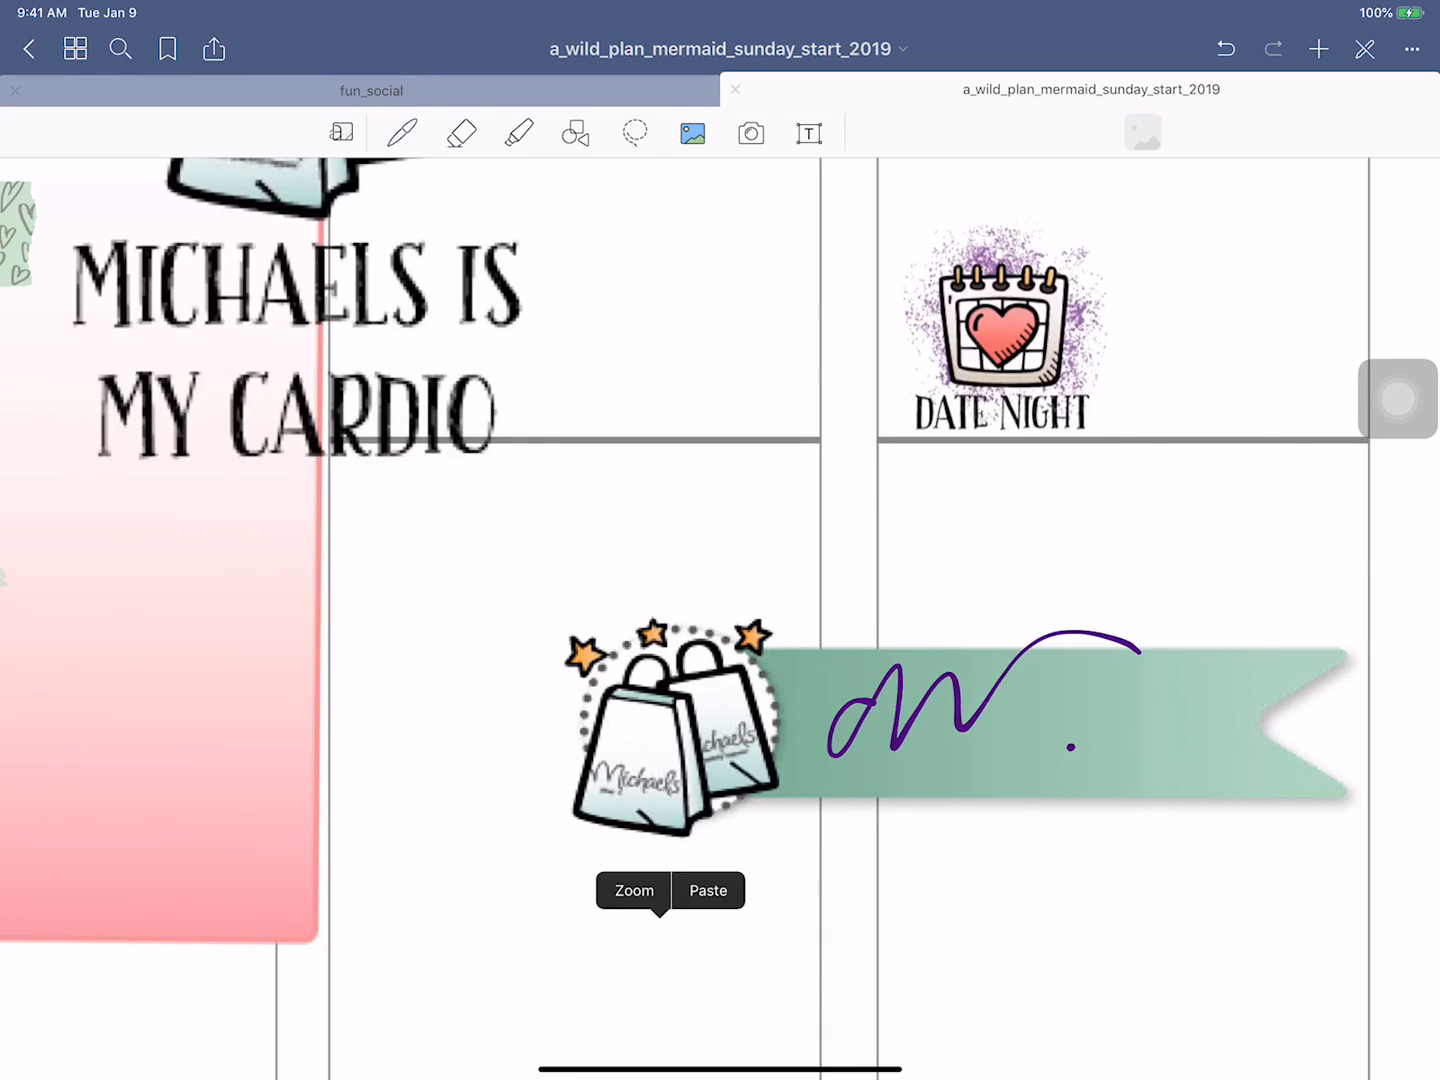
pyautogui.click(707, 890)
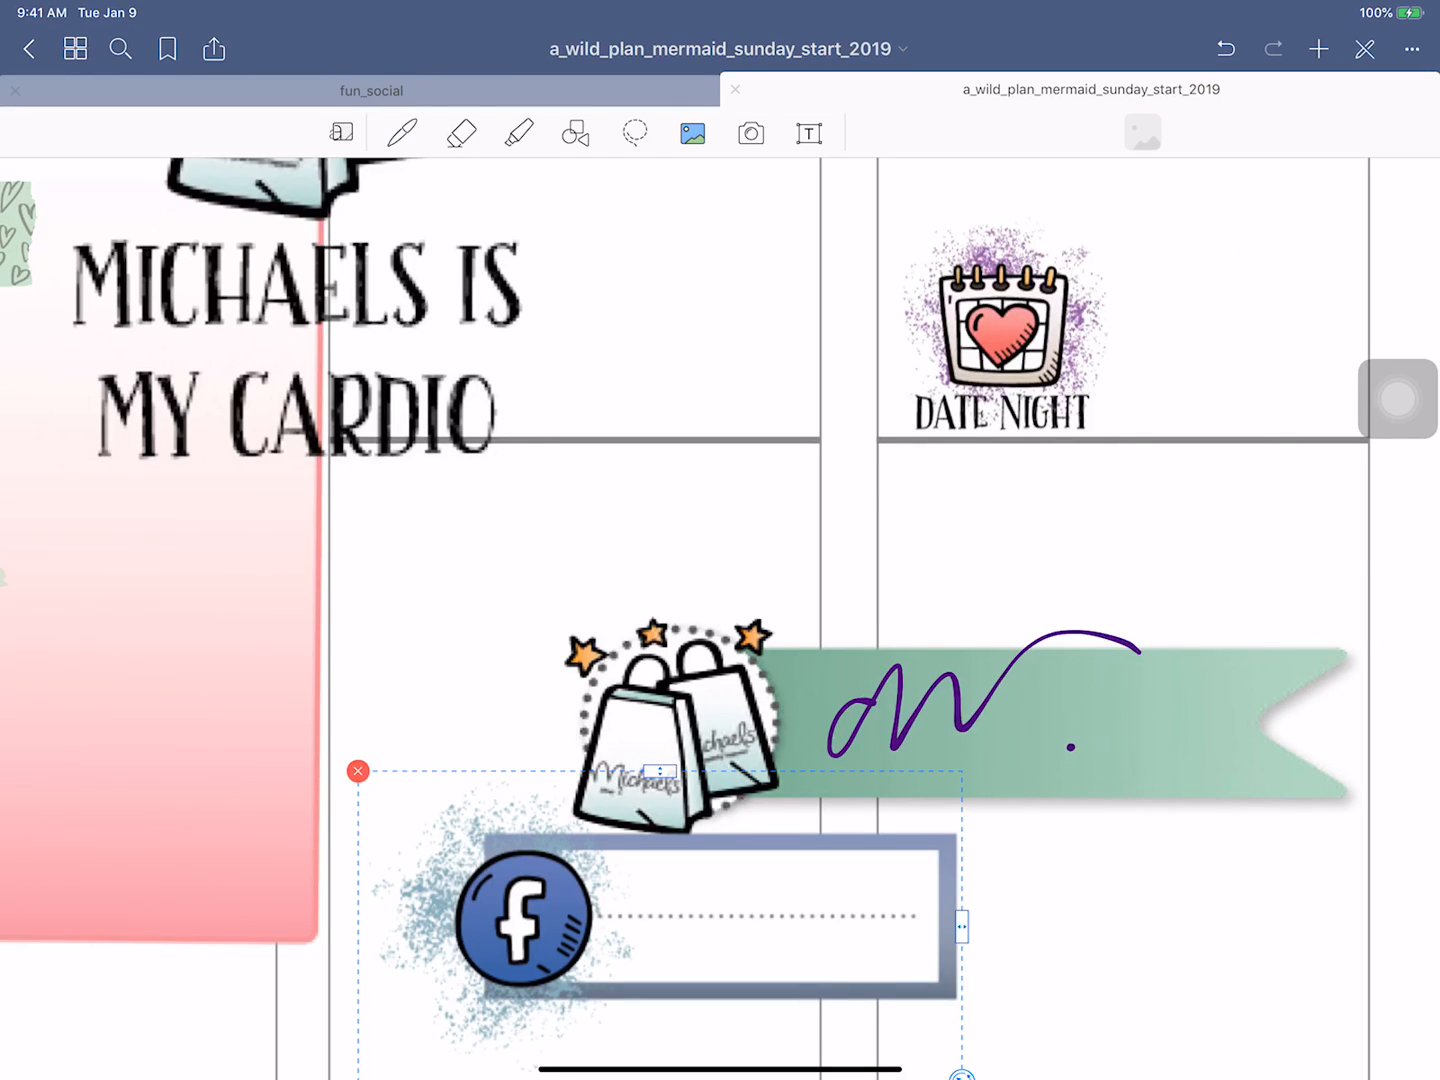
pyautogui.moveTo(700, 900); pyautogui.dragTo(470, 820)
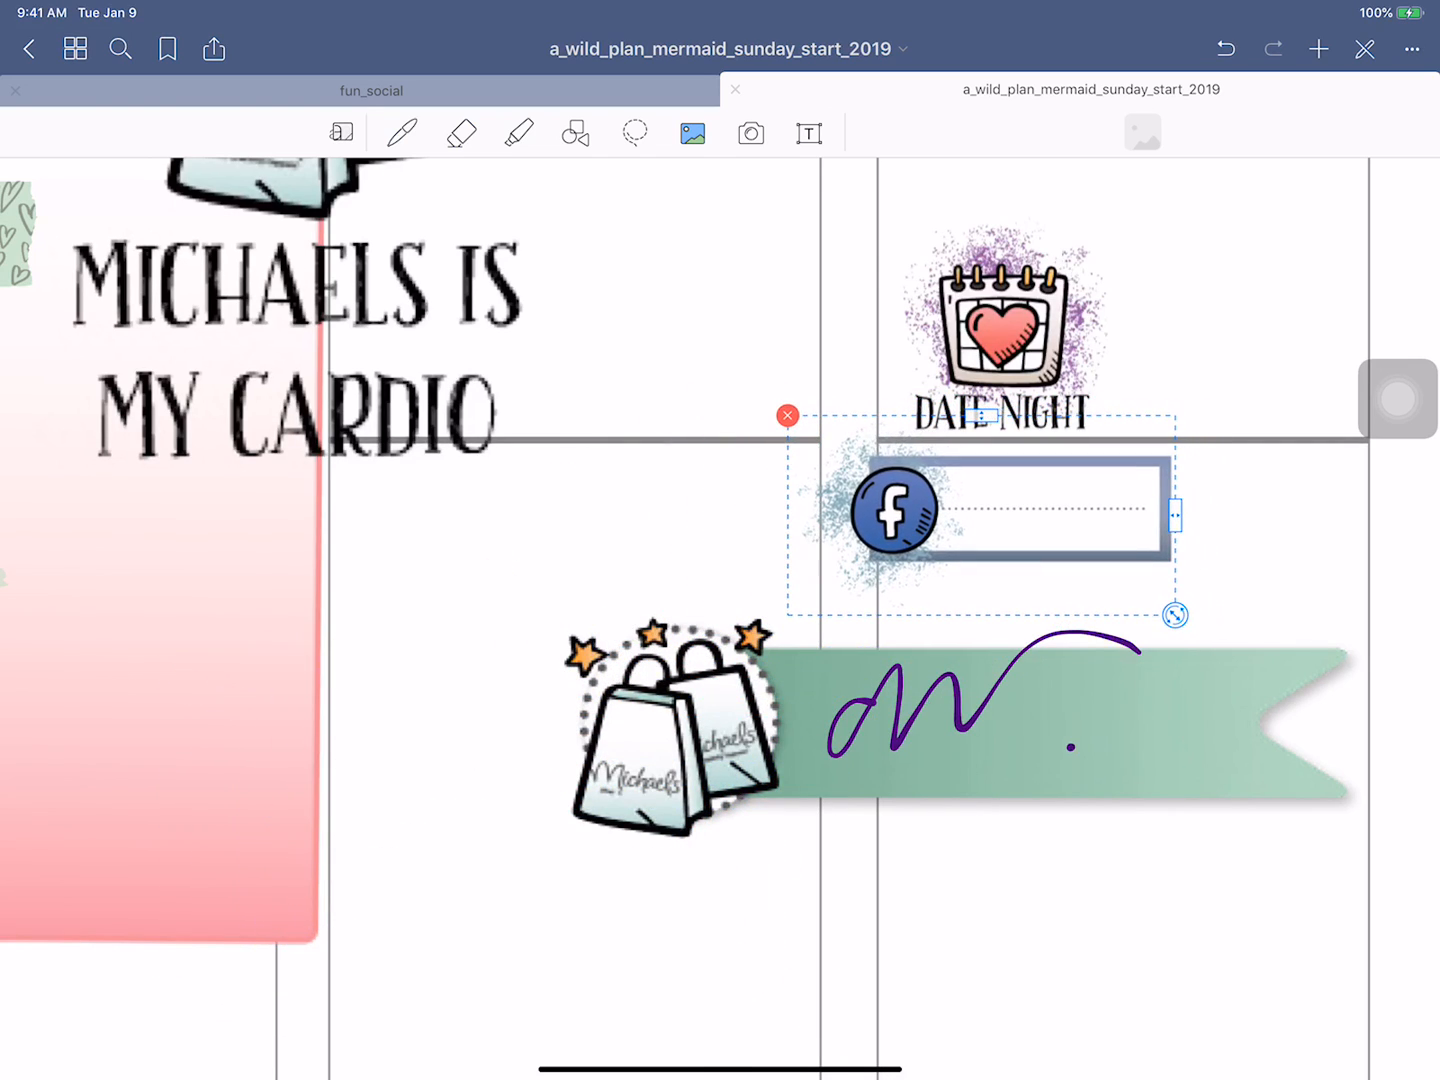
# Handwrite in purple pen on top of the Facebook label
pyautogui.click(401, 133)
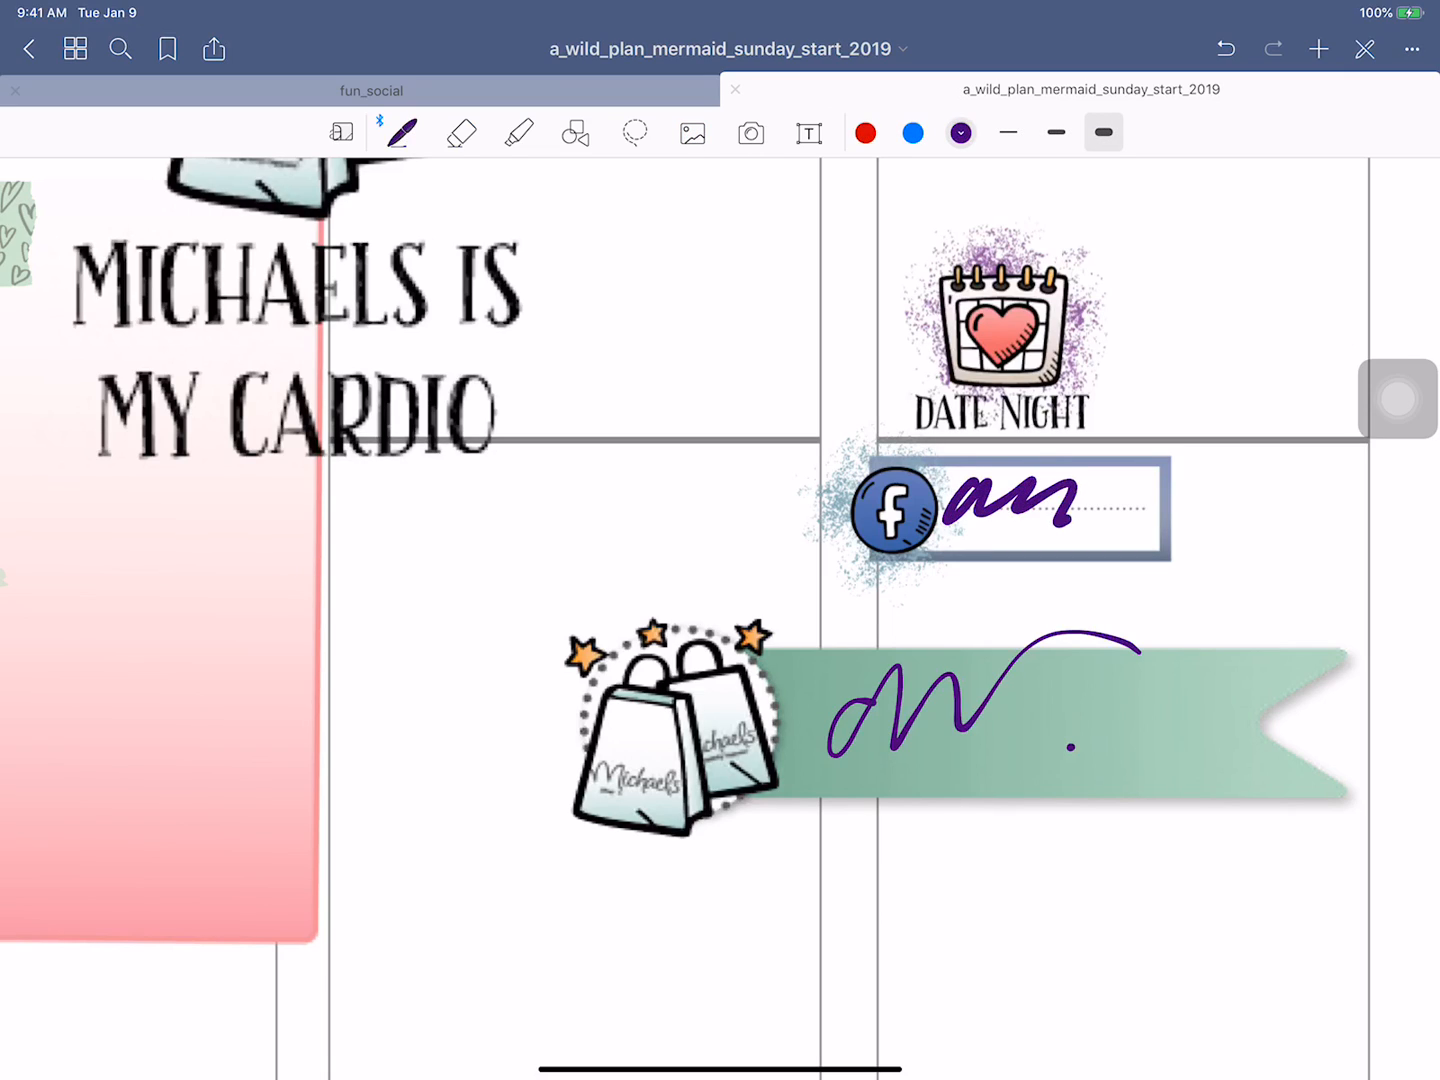
pyautogui.moveTo(1080, 510); pyautogui.dragTo(1210, 495)
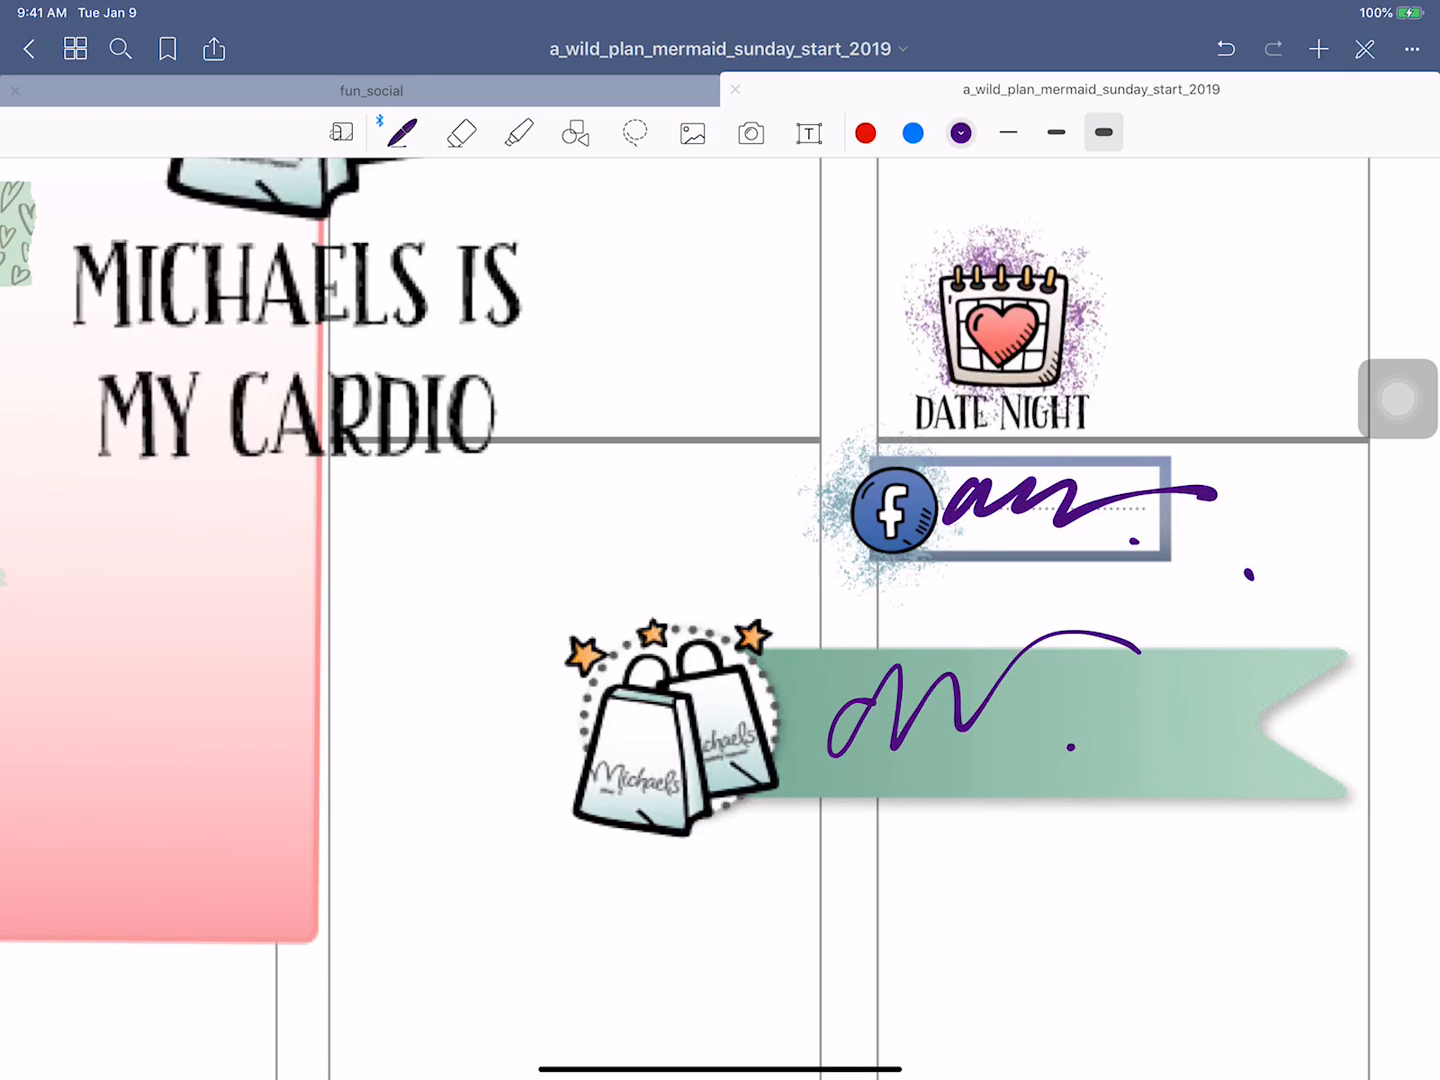